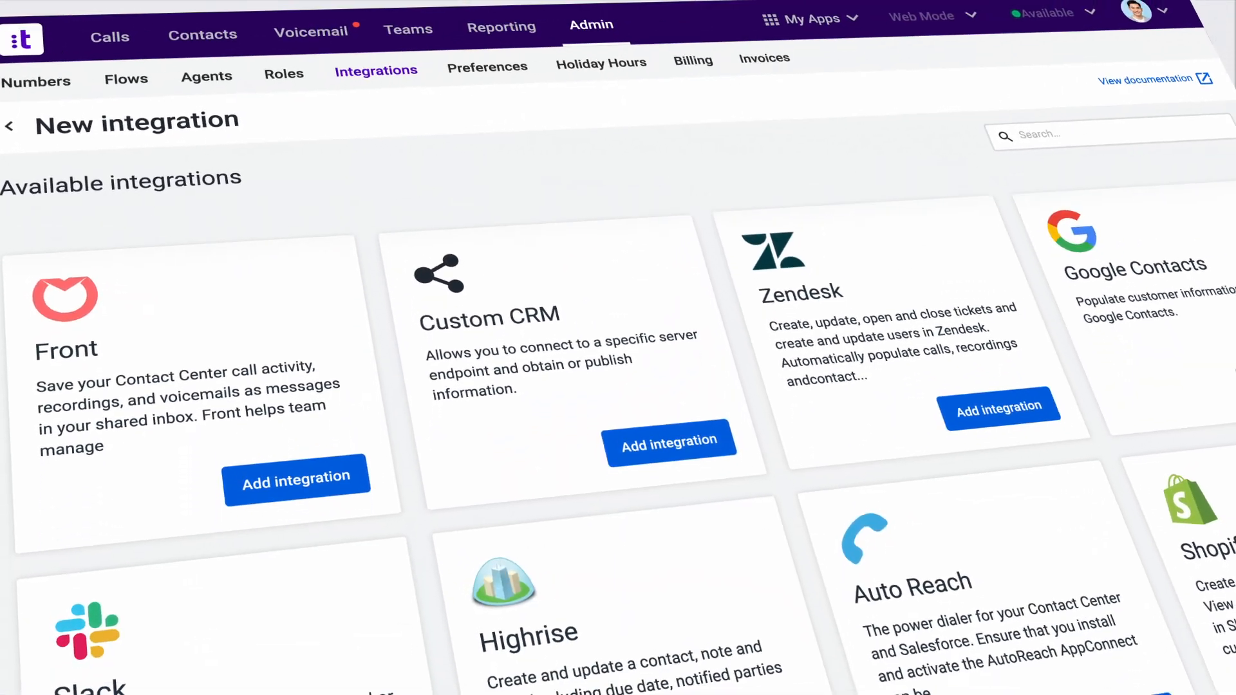
# Add the Custom CRM integration from its card on the New integration page.
pyautogui.click(671, 443)
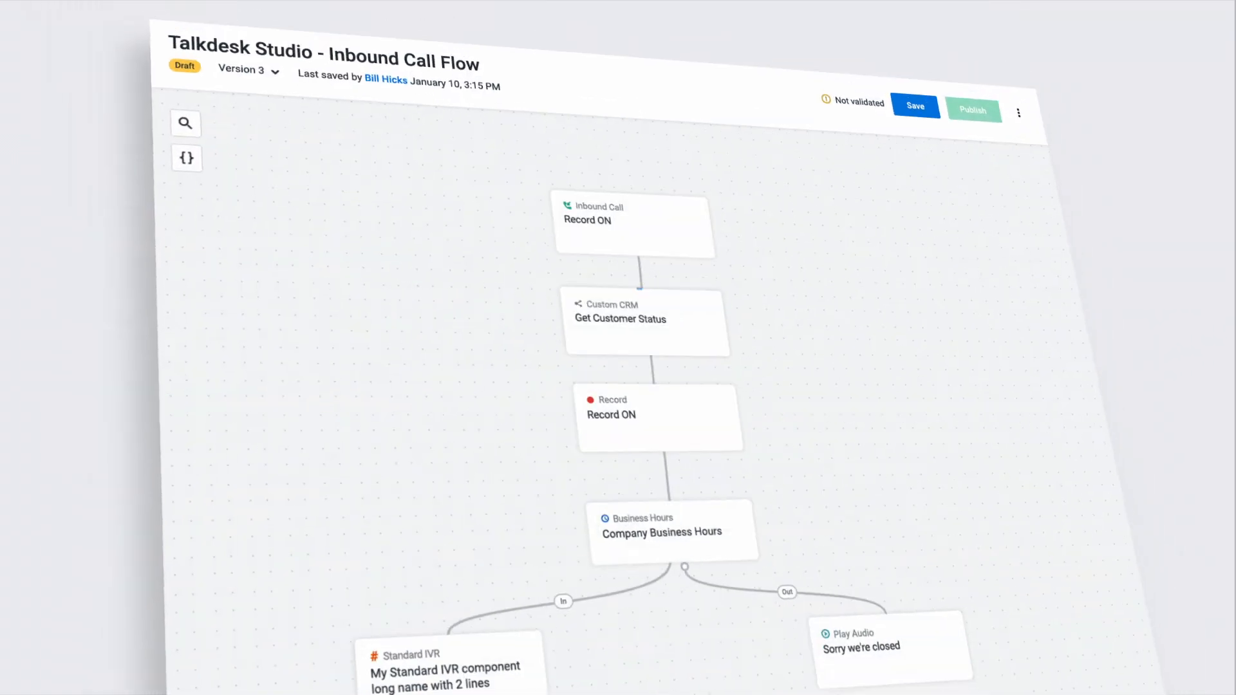
# Open the Preferences panel of the Custom CRM 'Get Customer Status' node in Studio.
pyautogui.click(632, 319)
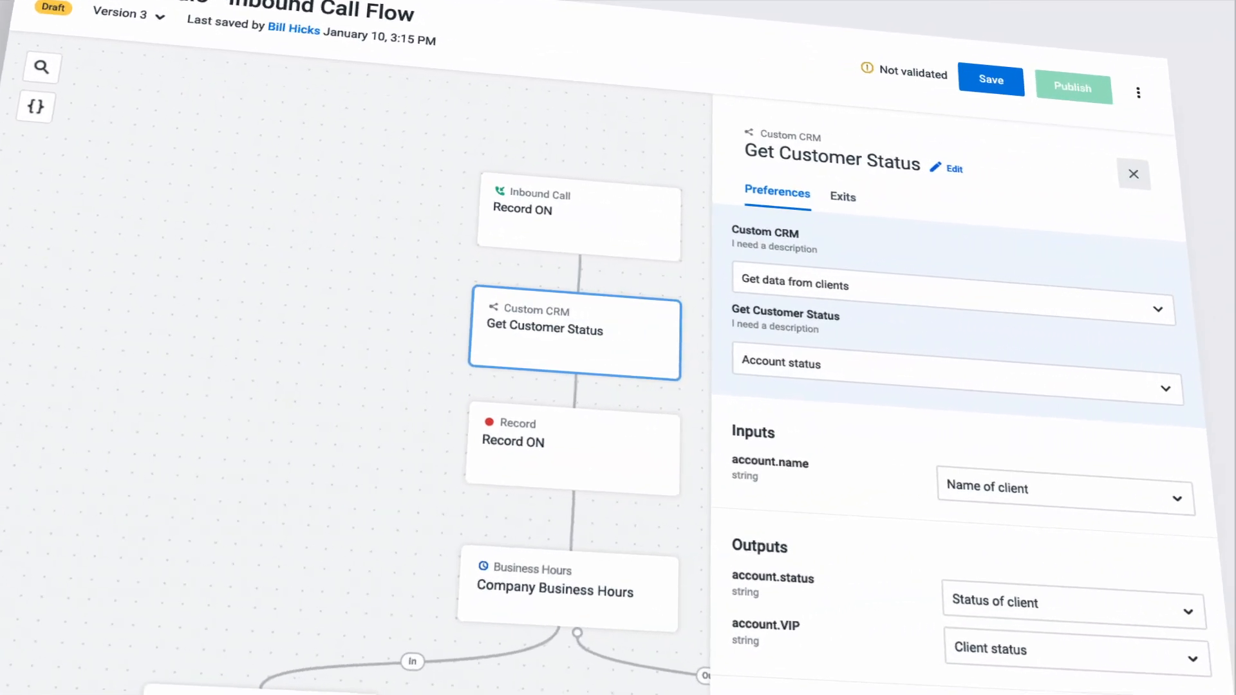